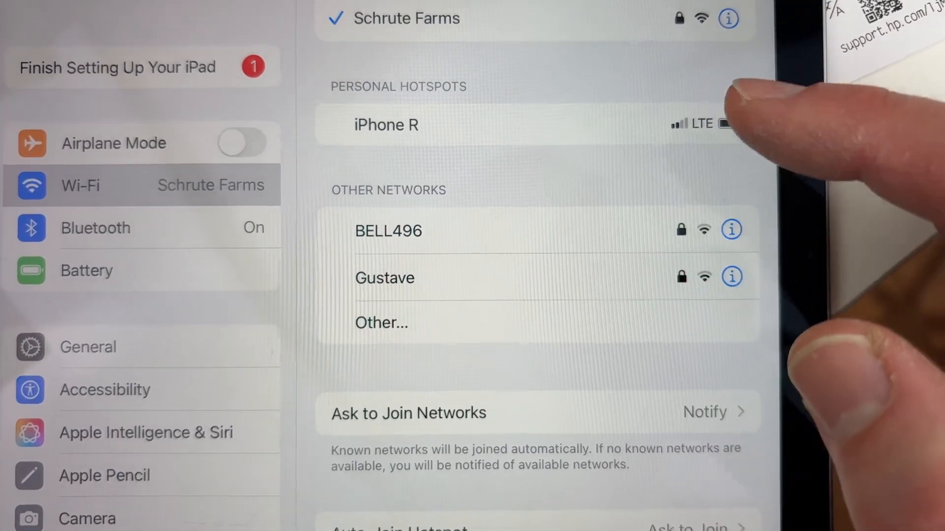
# Join the DIRECT-24-HP M234 LaserJet Wi-Fi network with the printer's password.
pyautogui.scroll(3)
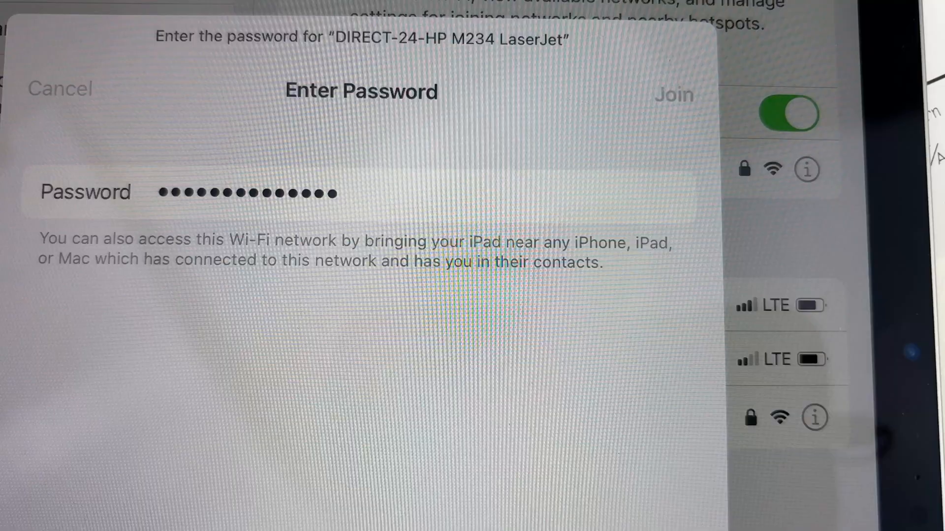
pyautogui.click(673, 94)
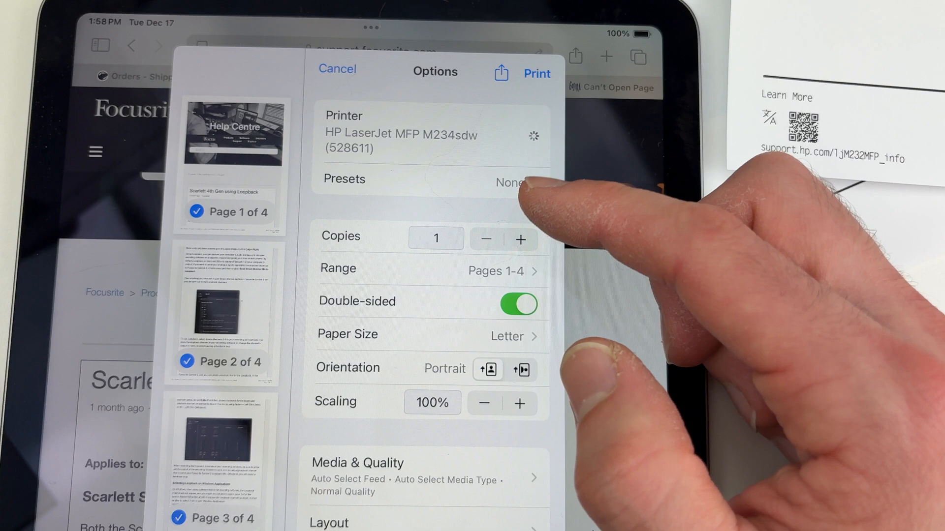
# Bring up the Page Range choices for the HP LaserJet MFP M234sdw print job.
pyautogui.click(494, 271)
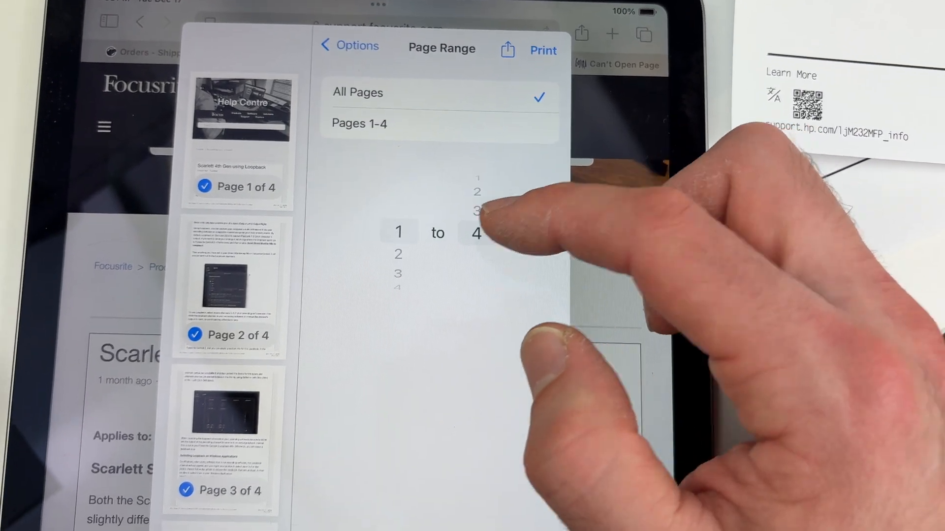